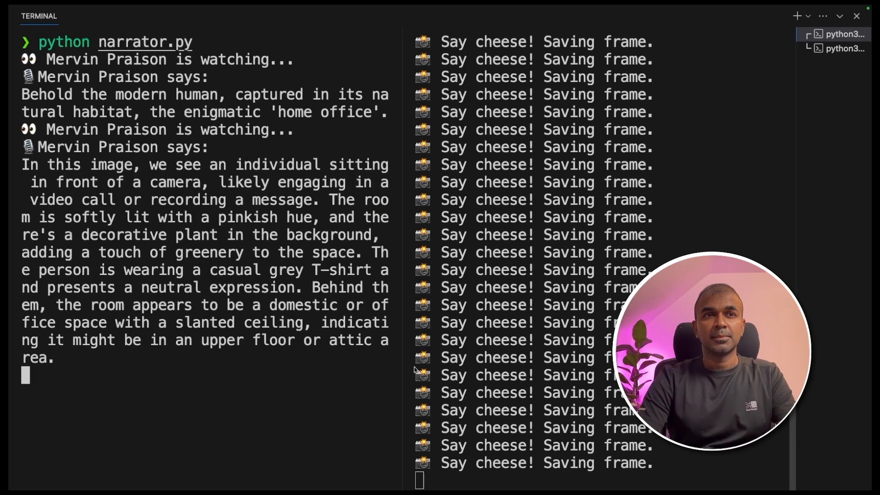
{"action": "mouse_move", "coordinate": [468, 375]}
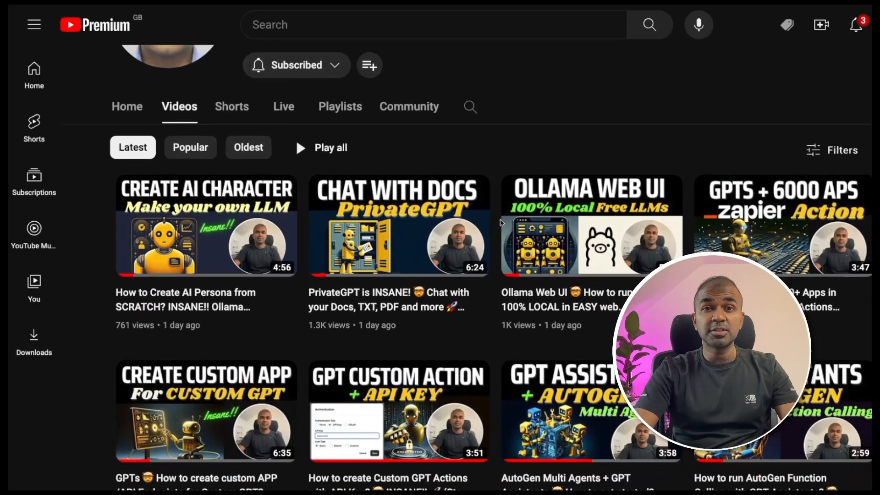
Step: Create the narrator conda environment with Python 3.11 and install requirements.txt
{"action": "scroll", "scroll_direction": "down", "scroll_amount": 3}
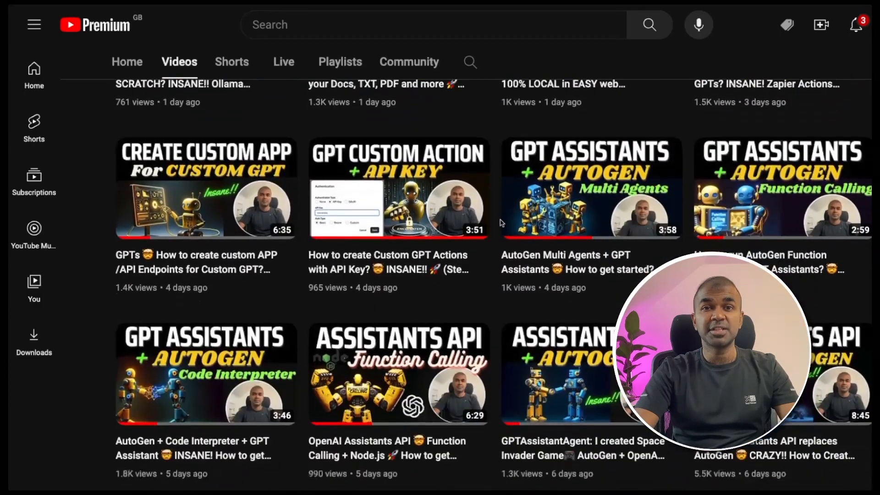
{"action": "scroll", "scroll_direction": "down", "scroll_amount": 3}
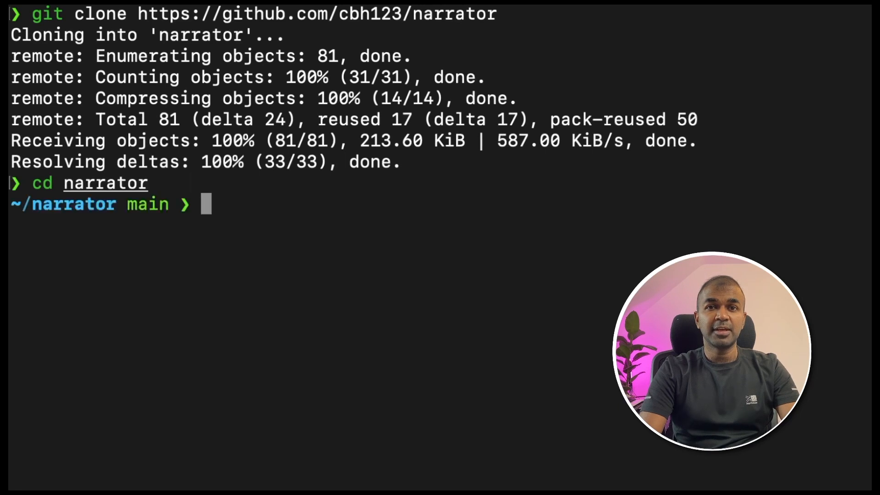
{"action": "type", "text": "conda create -n narrator python=3.11"}
{"action": "type", "text": "conda activate narrator"}
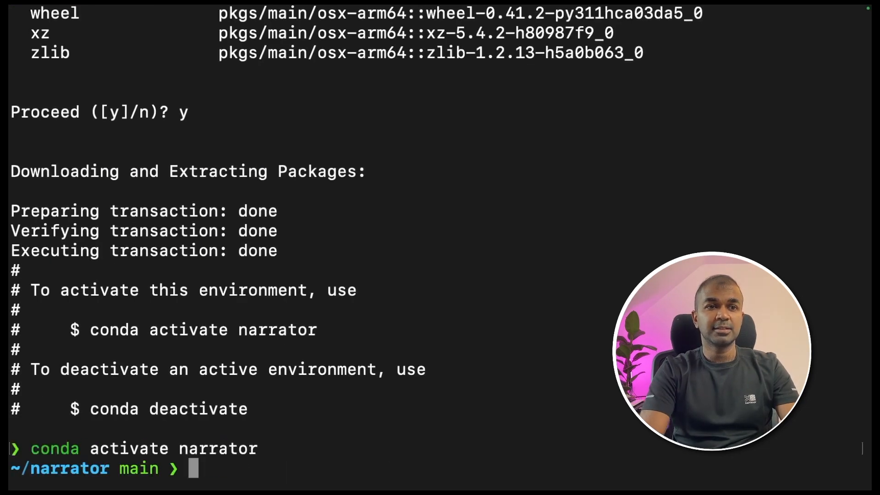
{"action": "type", "text": "pip install -r requirements.txt"}
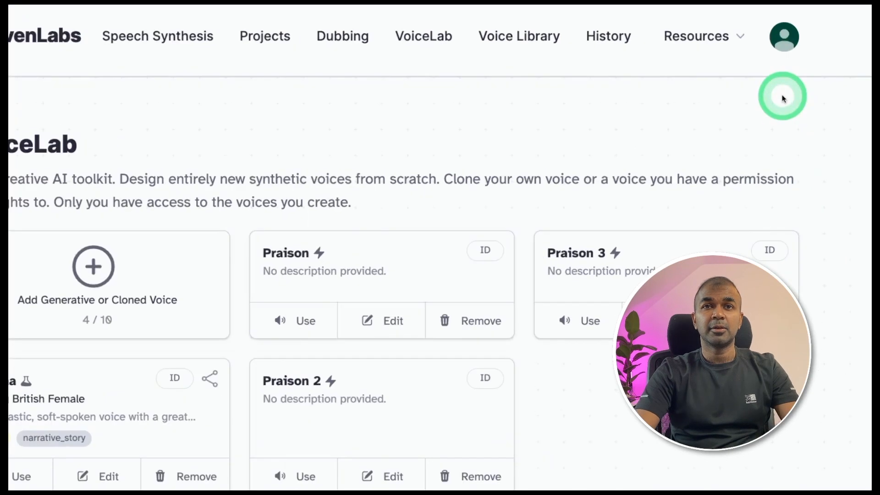
Step: Go to the ElevenLabs account profile page to find the API key
{"action": "left_click", "coordinate": [783, 37]}
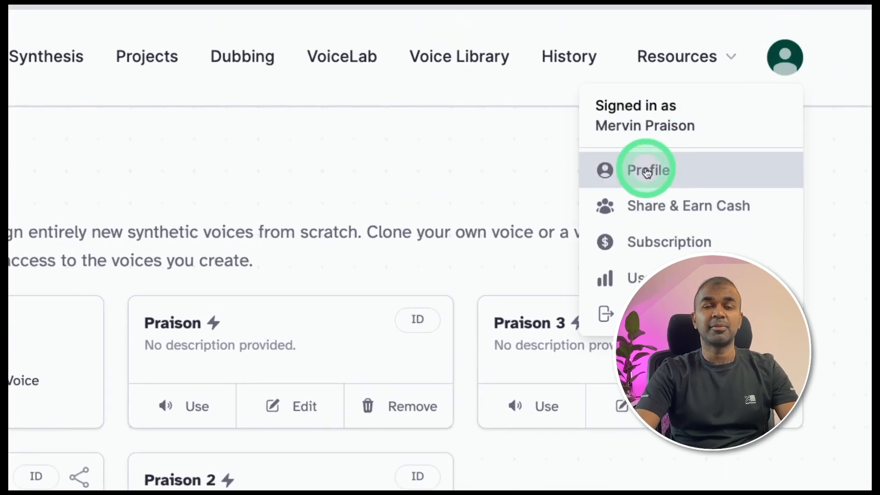
{"action": "left_click", "coordinate": [647, 171]}
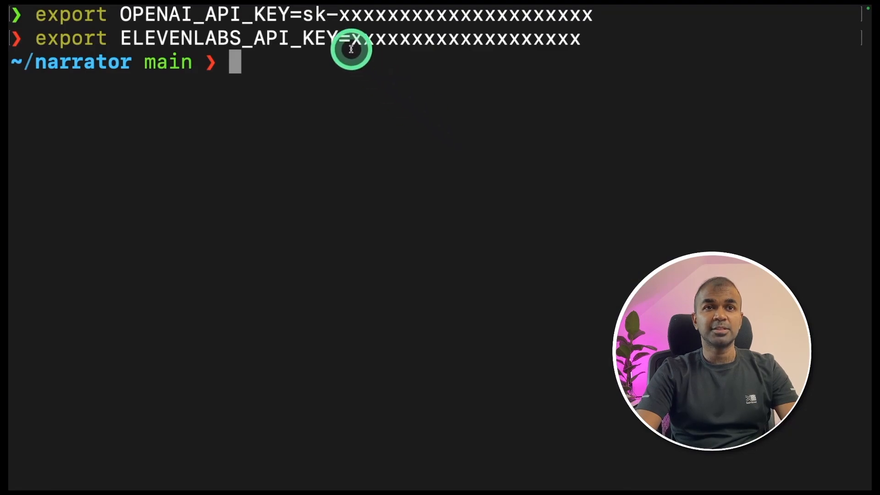
Step: Export the API keys and start the ELEVENLABS_VOICE_ID export with a placeholder value
{"action": "double_click", "coordinate": [191, 38]}
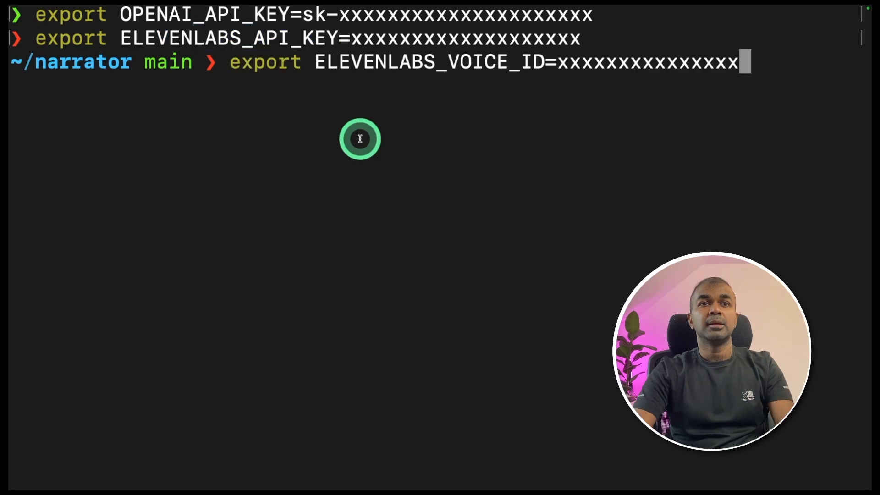
{"action": "double_click", "coordinate": [370, 62]}
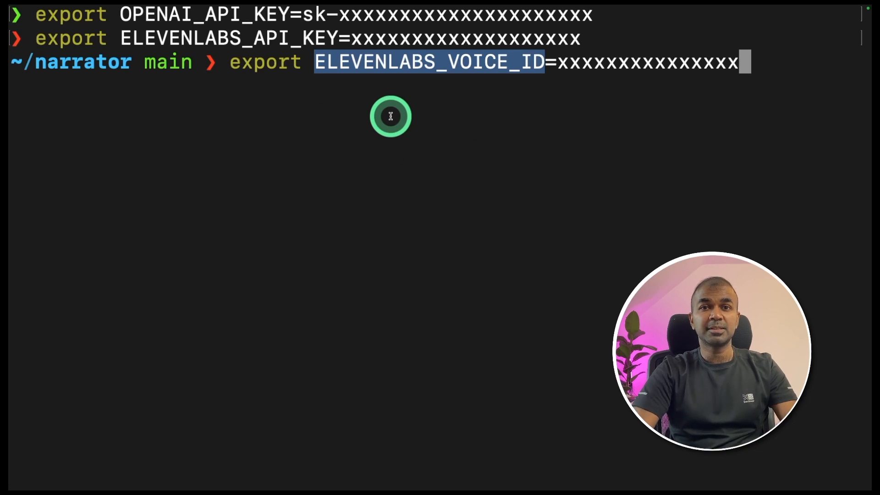
{"action": "left_click", "coordinate": [476, 46]}
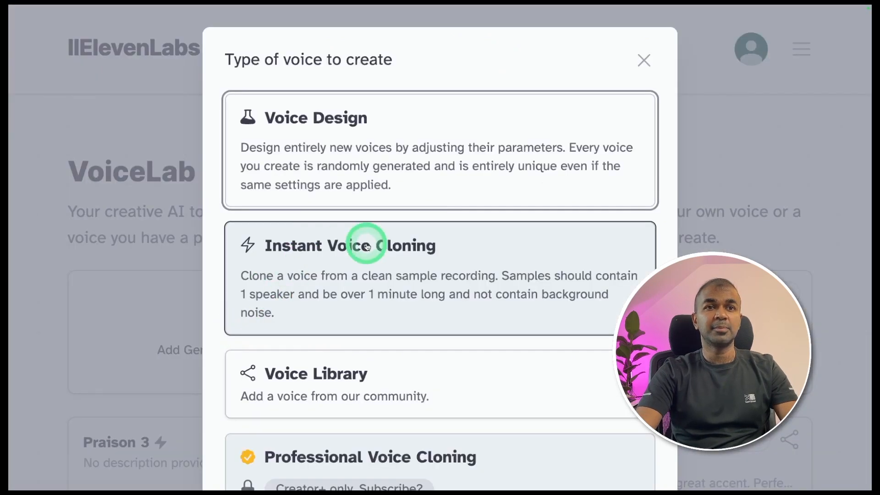
Step: Add an instant voice clone named 'Mervin Praison' from audio.wav with cloning rights confirmed
{"action": "left_click", "coordinate": [365, 246]}
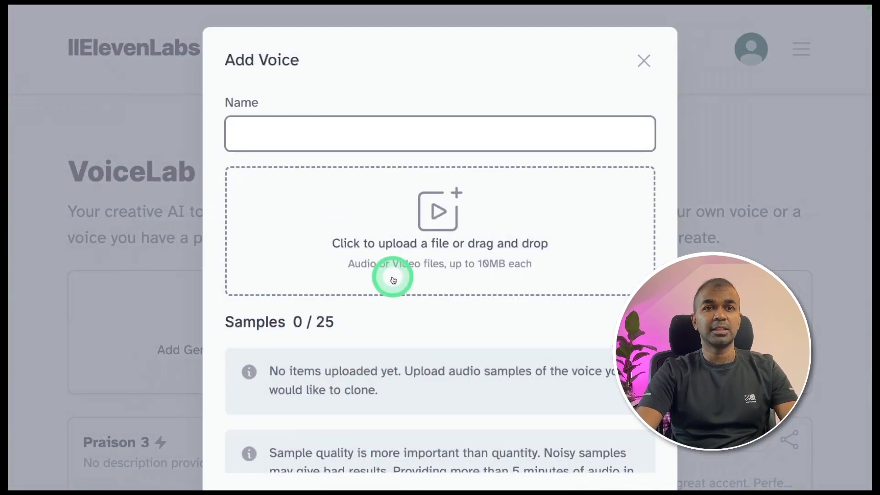
{"action": "type", "text": "Mervin Praison"}
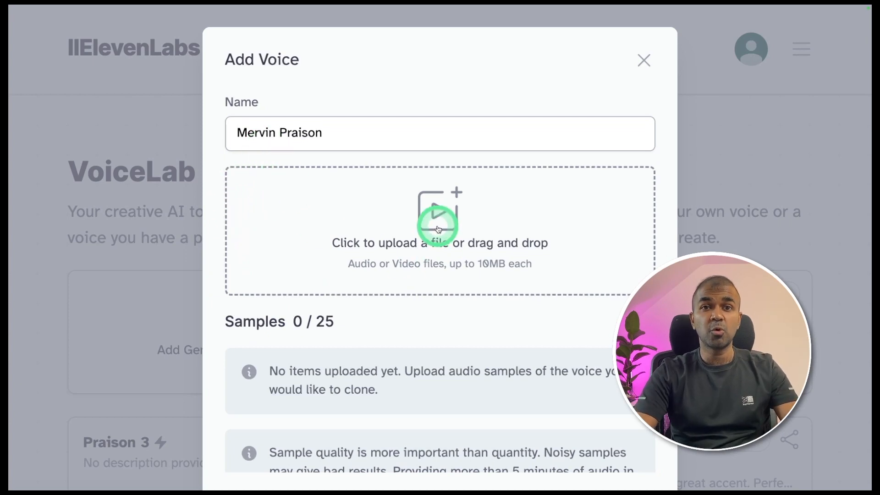
{"action": "left_click", "coordinate": [439, 228]}
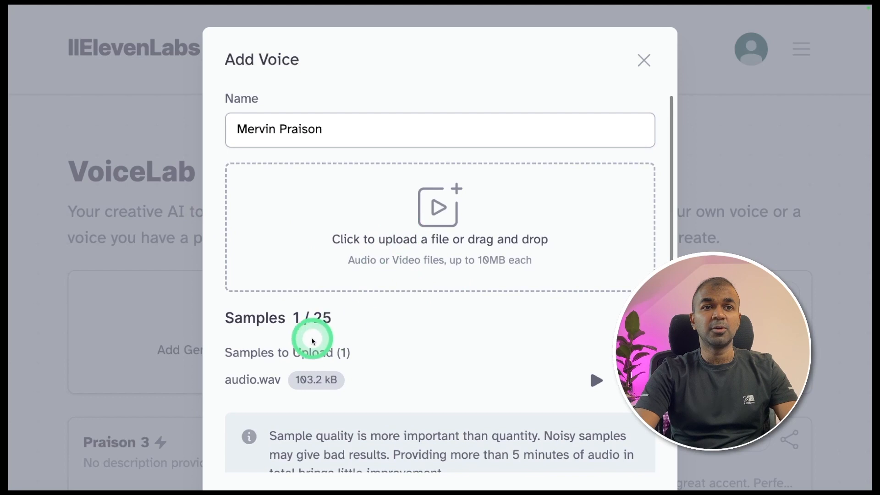
{"action": "scroll", "scroll_direction": "down", "scroll_amount": 3}
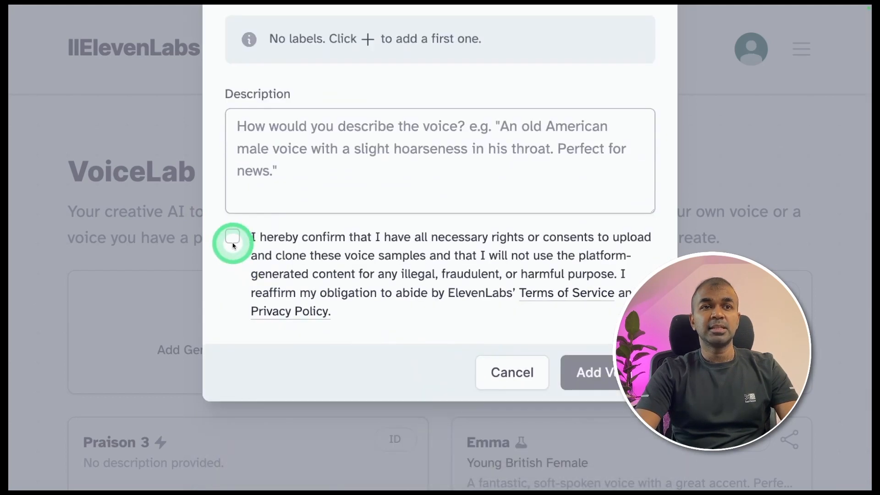
{"action": "left_click", "coordinate": [231, 237]}
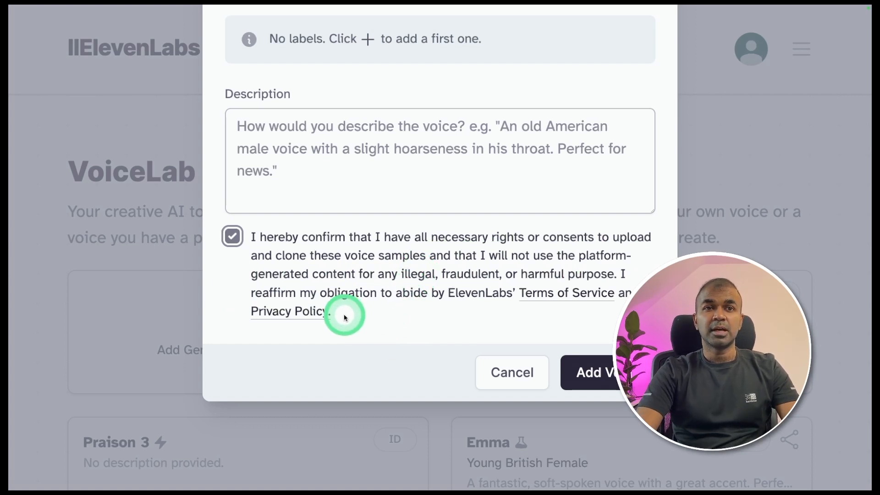
{"action": "mouse_move", "coordinate": [586, 292]}
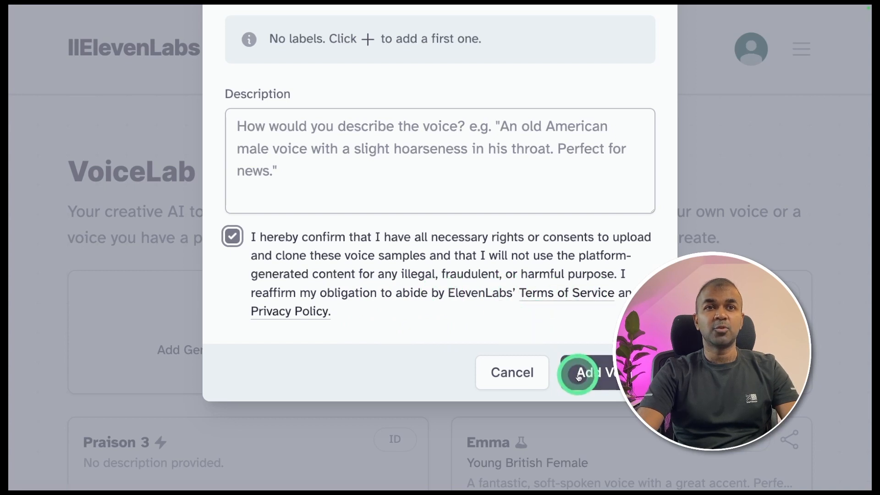
{"action": "left_click", "coordinate": [590, 372]}
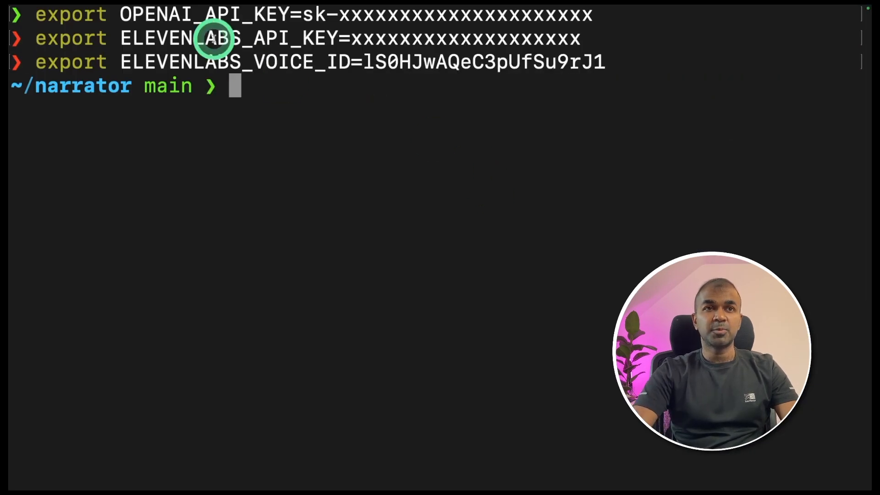
Step: Export the cloned voice's ID as ELEVENLABS_VOICE_ID next to the two API keys
{"action": "double_click", "coordinate": [224, 38]}
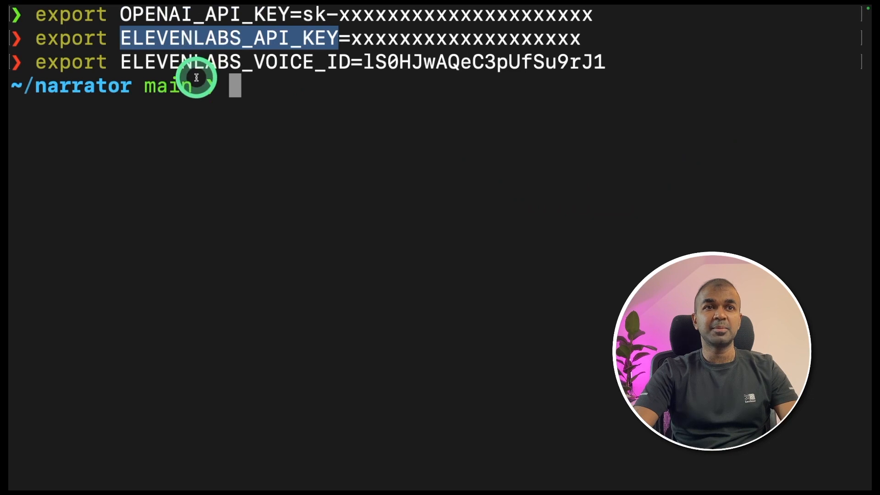
{"action": "mouse_move", "coordinate": [322, 190]}
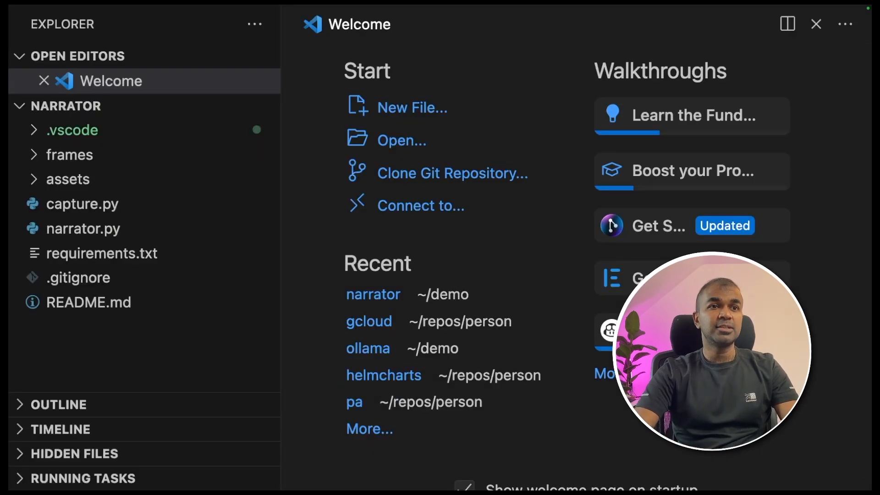
Step: In capture.py change cv2.VideoCapture device index from 0 to 2
{"action": "left_click", "coordinate": [83, 229]}
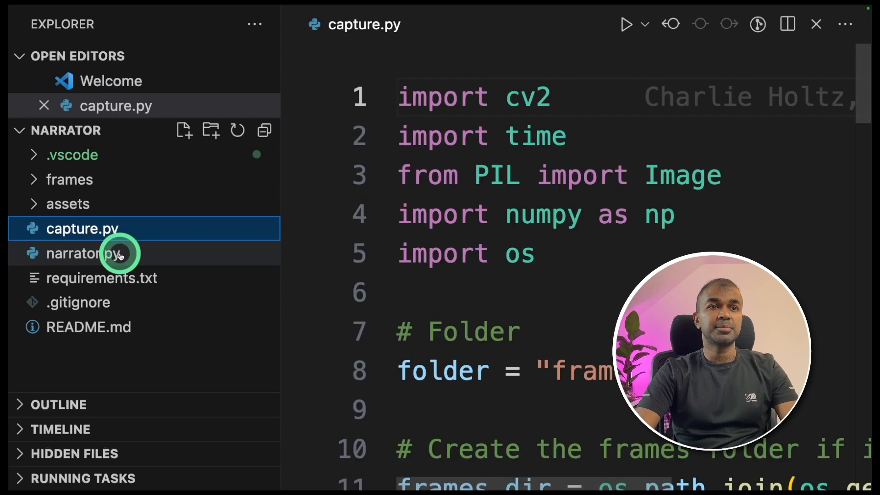
{"action": "left_click", "coordinate": [84, 253]}
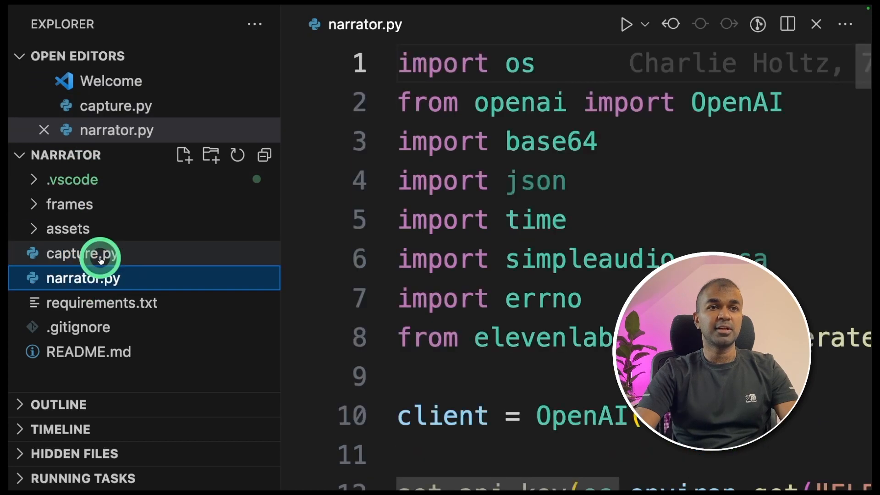
{"action": "left_click", "coordinate": [83, 253]}
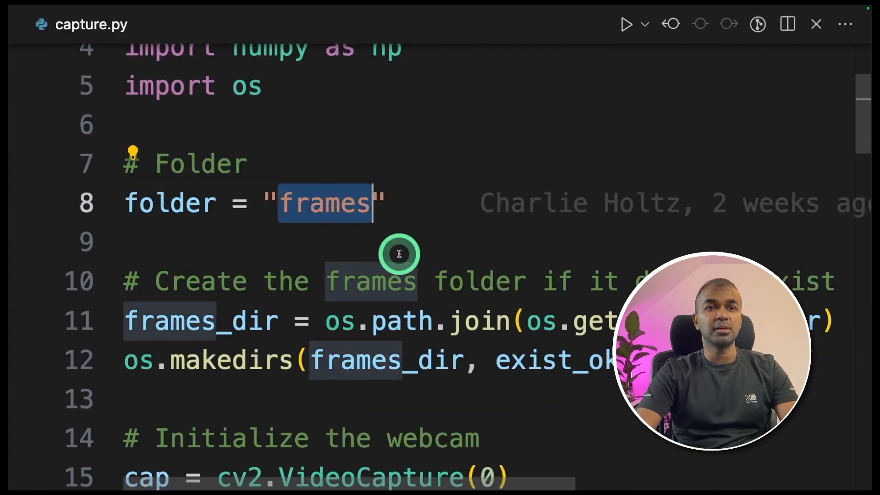
{"action": "left_click", "coordinate": [83, 278]}
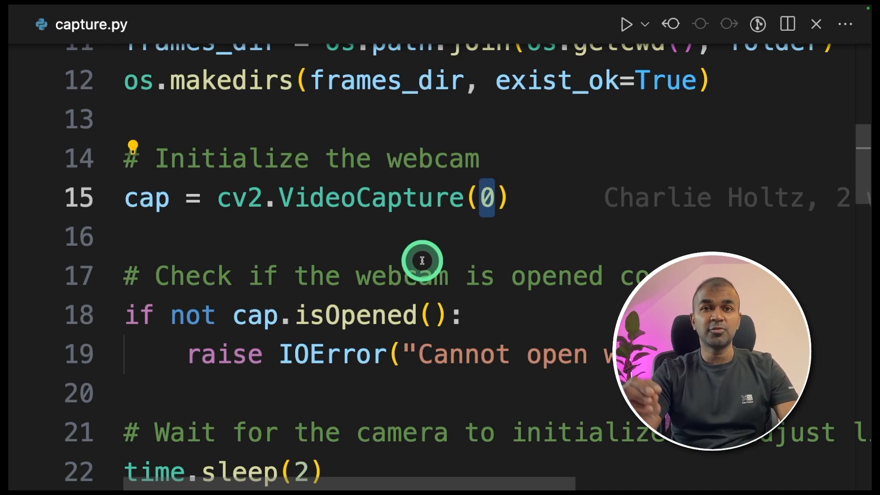
{"action": "mouse_move", "coordinate": [558, 169]}
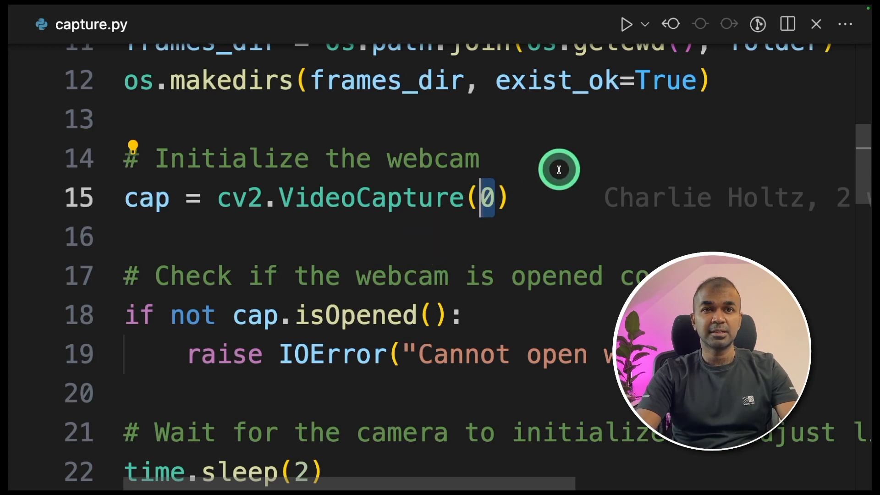
{"action": "type", "text": "2"}
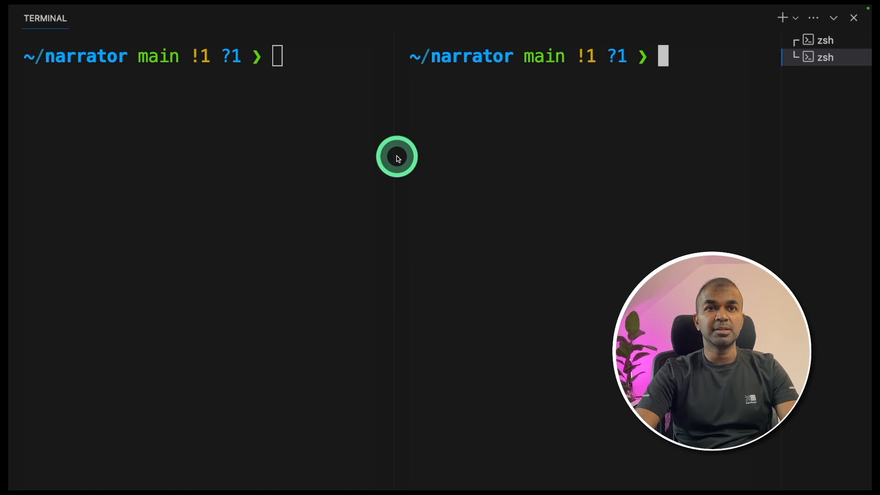
Step: Run python capture.py in a terminal pane and preview the saved frames/frame.jpg
{"action": "type", "text": "python capture.py"}
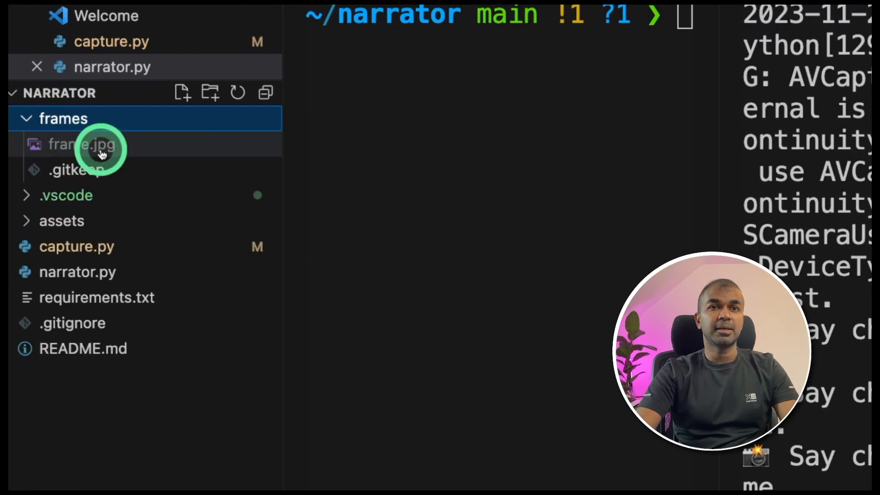
{"action": "left_click", "coordinate": [82, 144]}
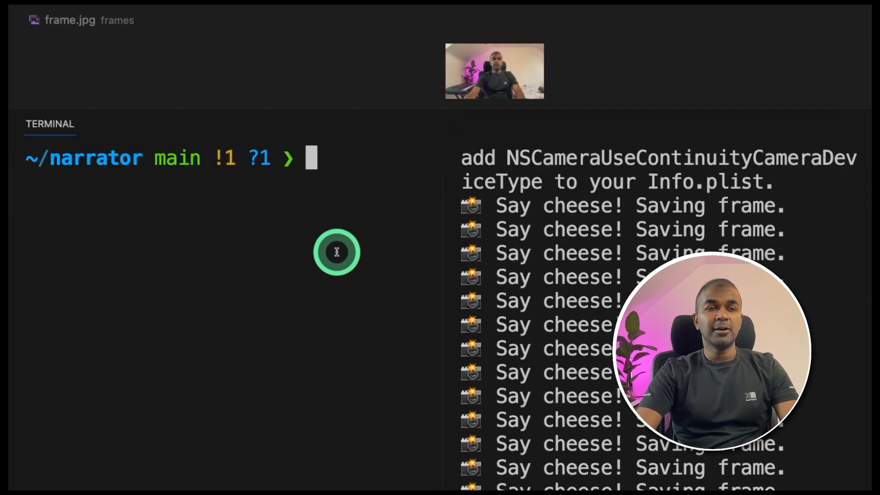
{"action": "type", "text": "python capture.py"}
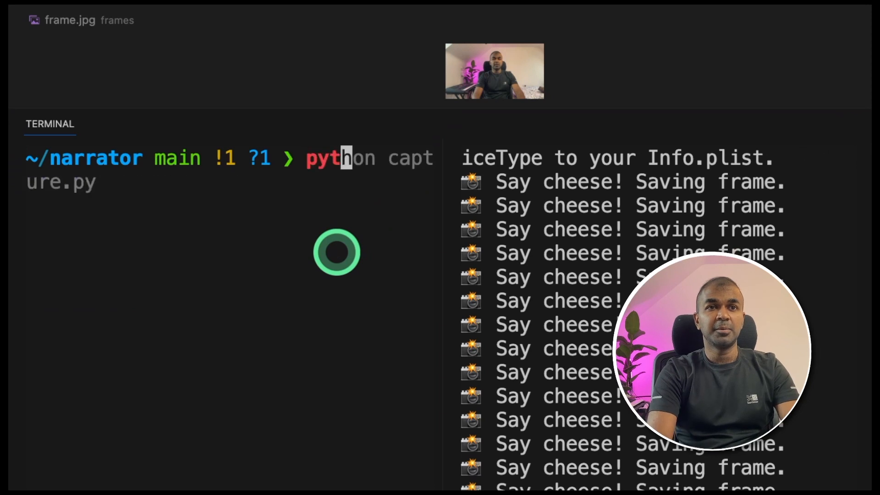
{"action": "type", "text": "narrator.py"}
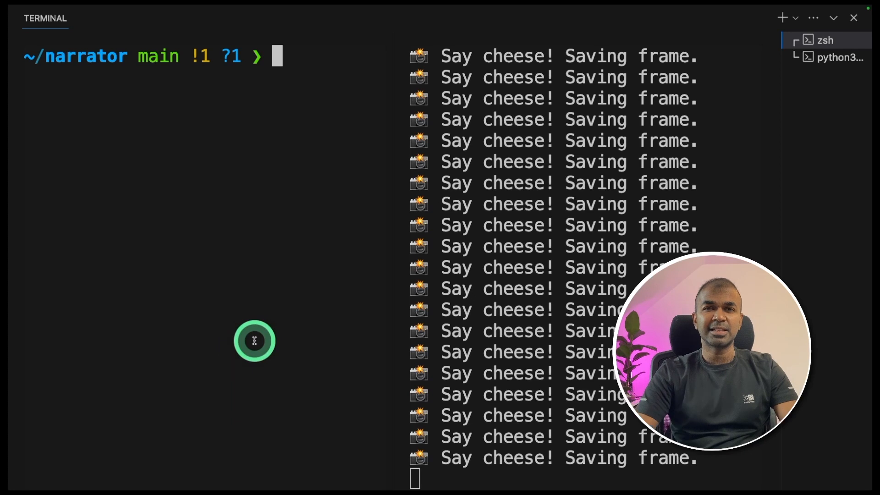
Step: Install playsound and add 'from playsound import playsound' to narrator.py's imports
{"action": "type", "text": "pip install playsound"}
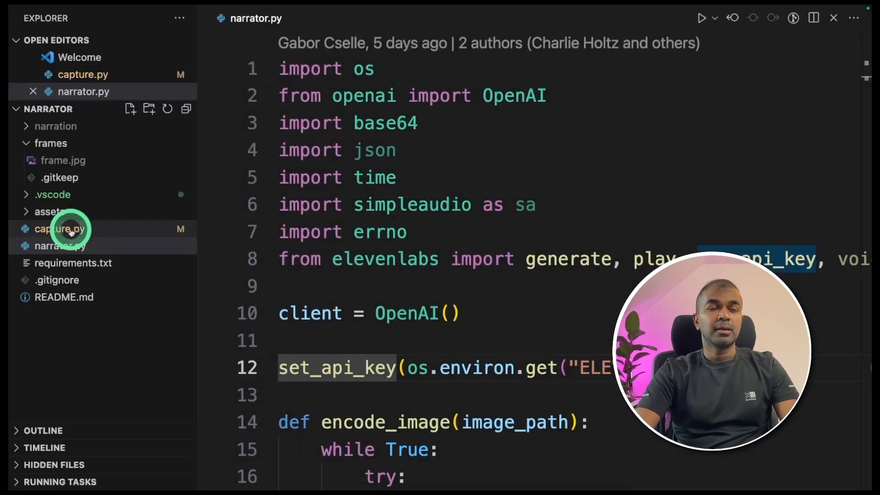
{"action": "left_click", "coordinate": [73, 246]}
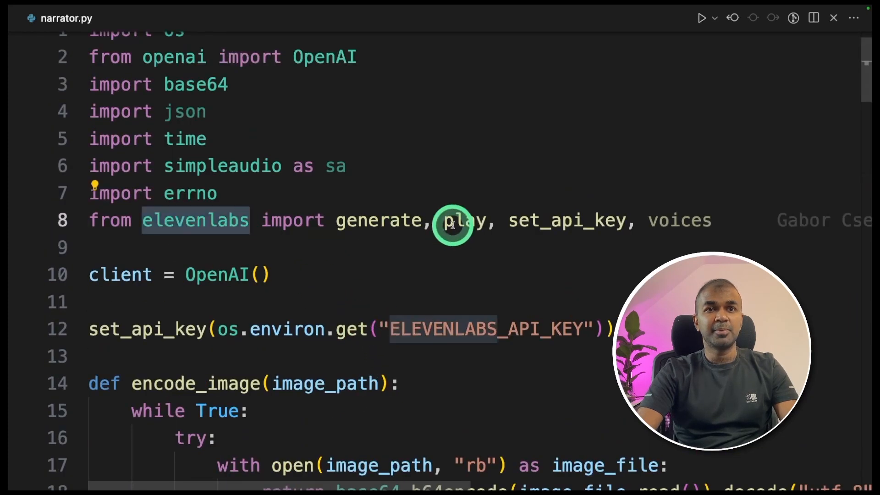
{"action": "double_click", "coordinate": [464, 220]}
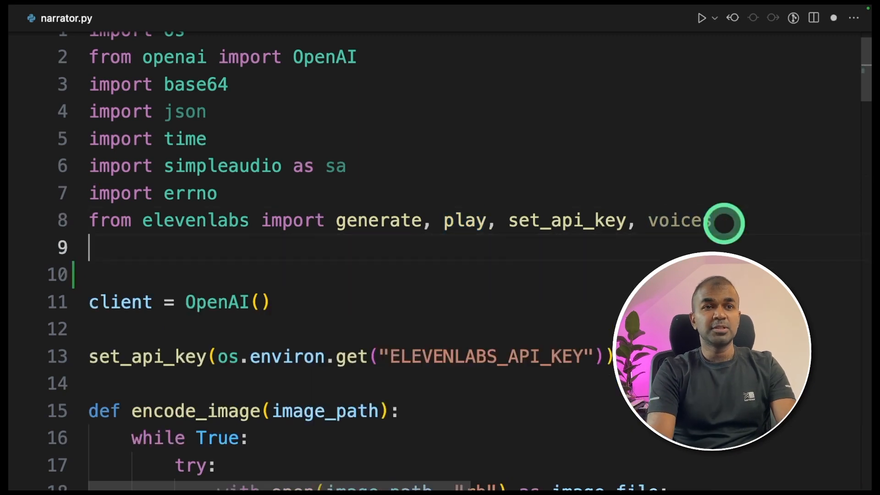
{"action": "type", "text": "from playsound import playsound"}
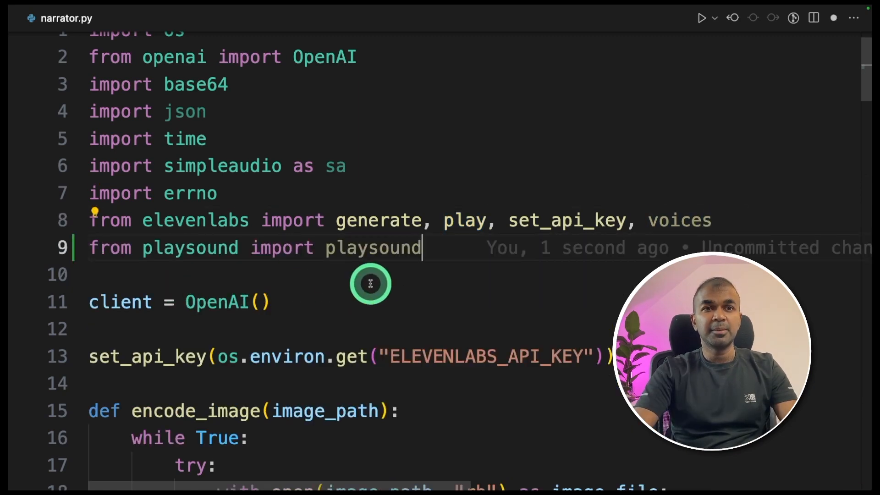
Step: Add playsound(file_path) after play(audio) and rename the narrator to Mervin Praison
{"action": "scroll", "scroll_direction": "down", "scroll_amount": 3}
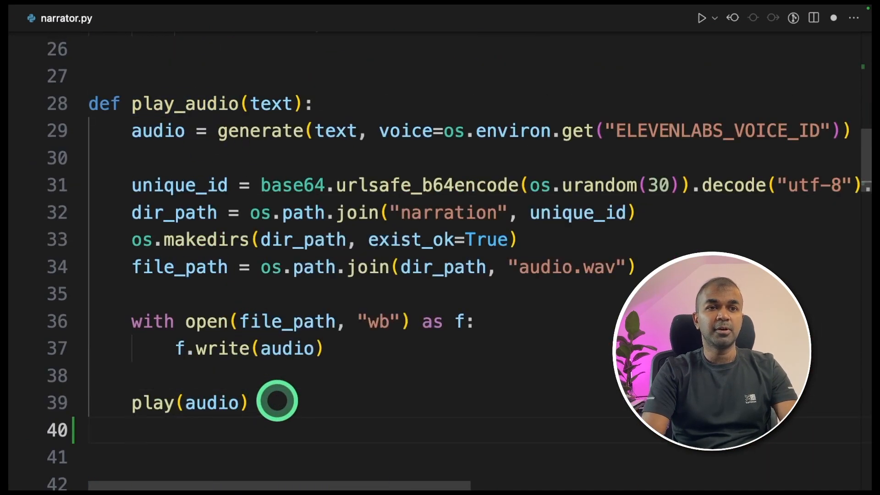
{"action": "type", "text": "playsound(file_path)"}
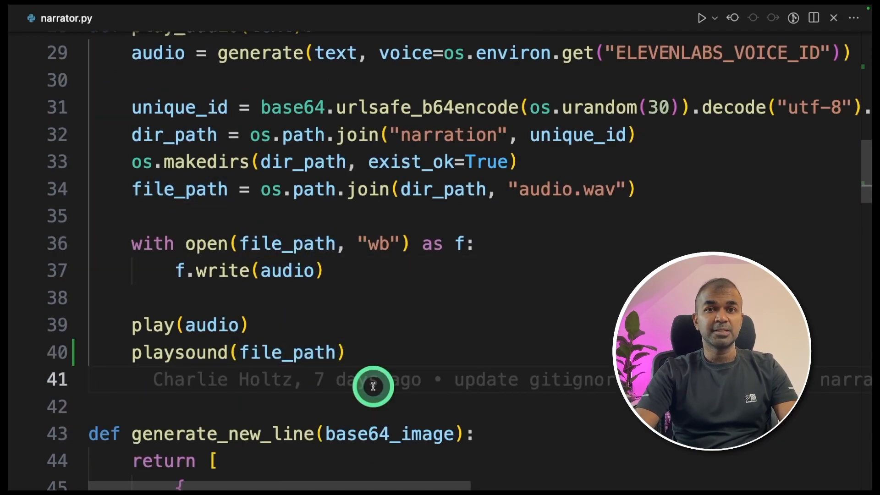
{"action": "scroll", "scroll_direction": "down", "scroll_amount": 3}
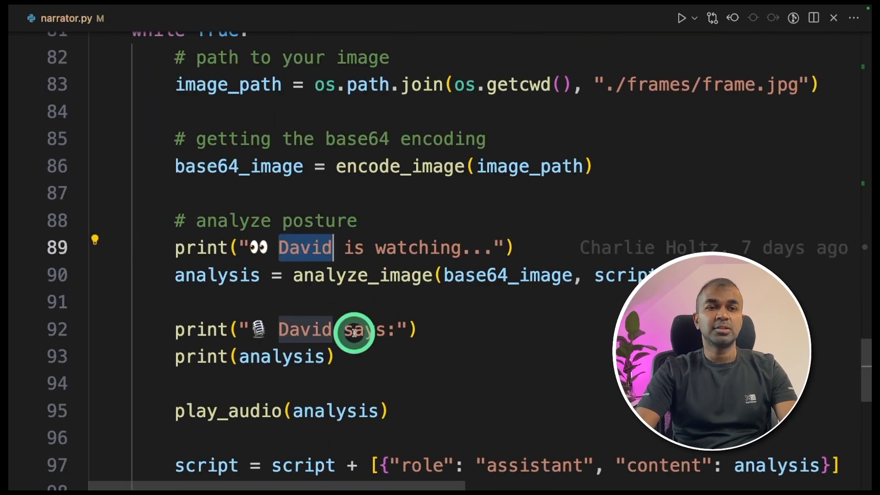
{"action": "type", "text": "Mervin Praison"}
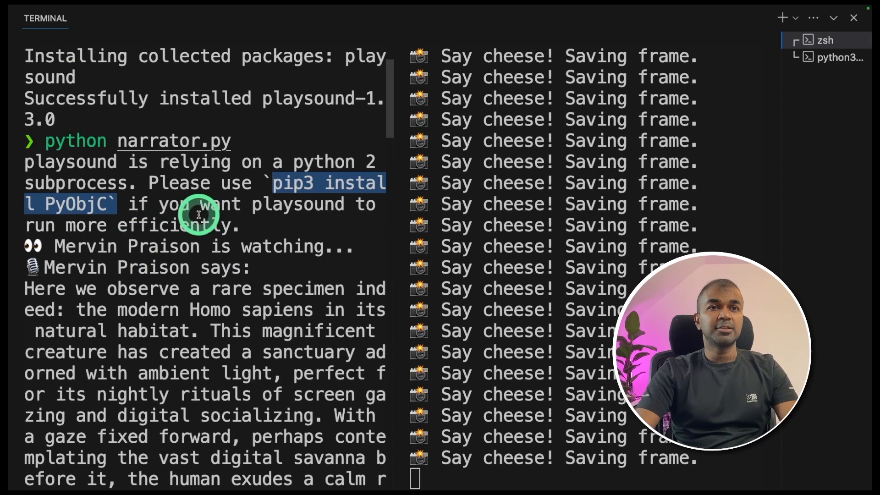
{"action": "mouse_move", "coordinate": [159, 283]}
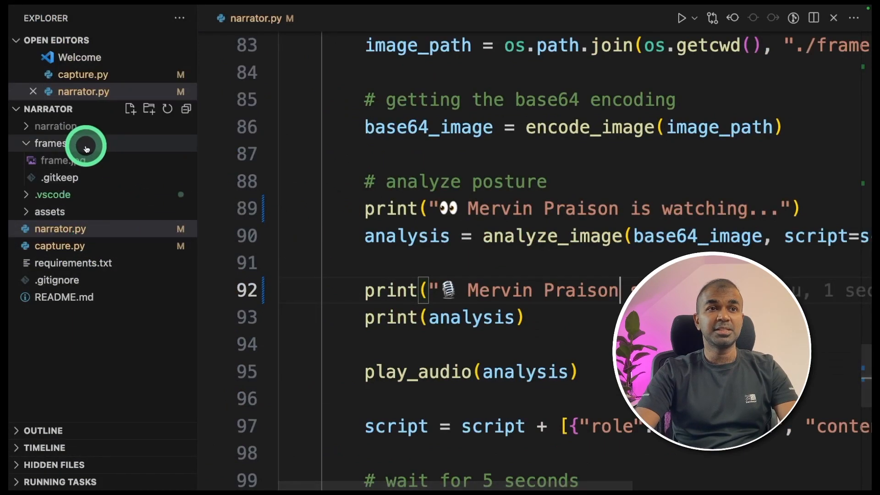
Step: Review narrator.py's main loop around the play_audio call and the five-second sleep
{"action": "left_click", "coordinate": [51, 143]}
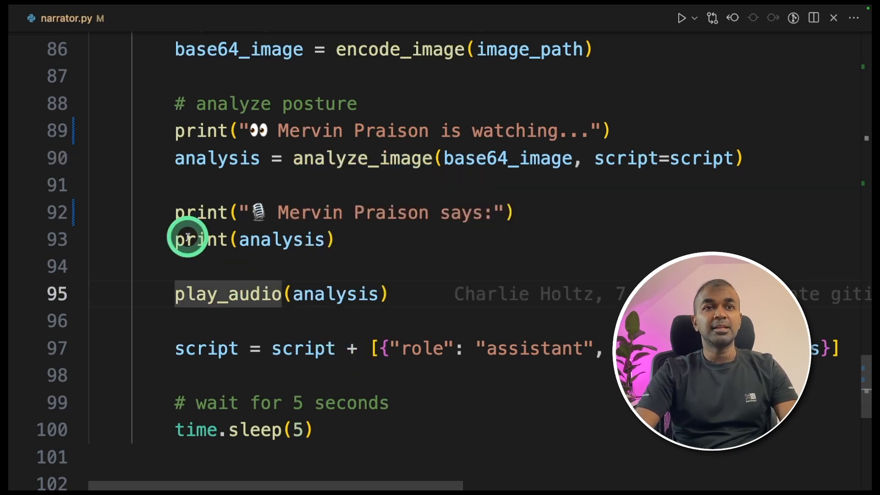
{"action": "double_click", "coordinate": [229, 293]}
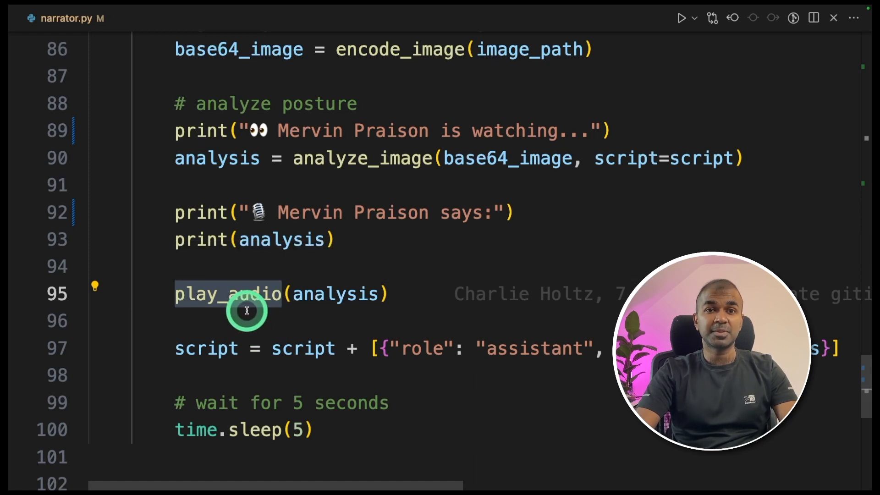
{"action": "scroll", "scroll_direction": "down", "scroll_amount": 3}
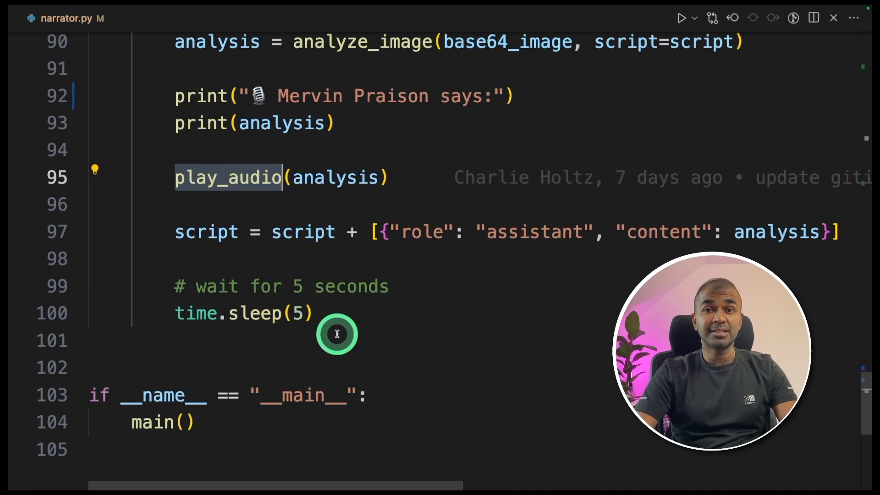